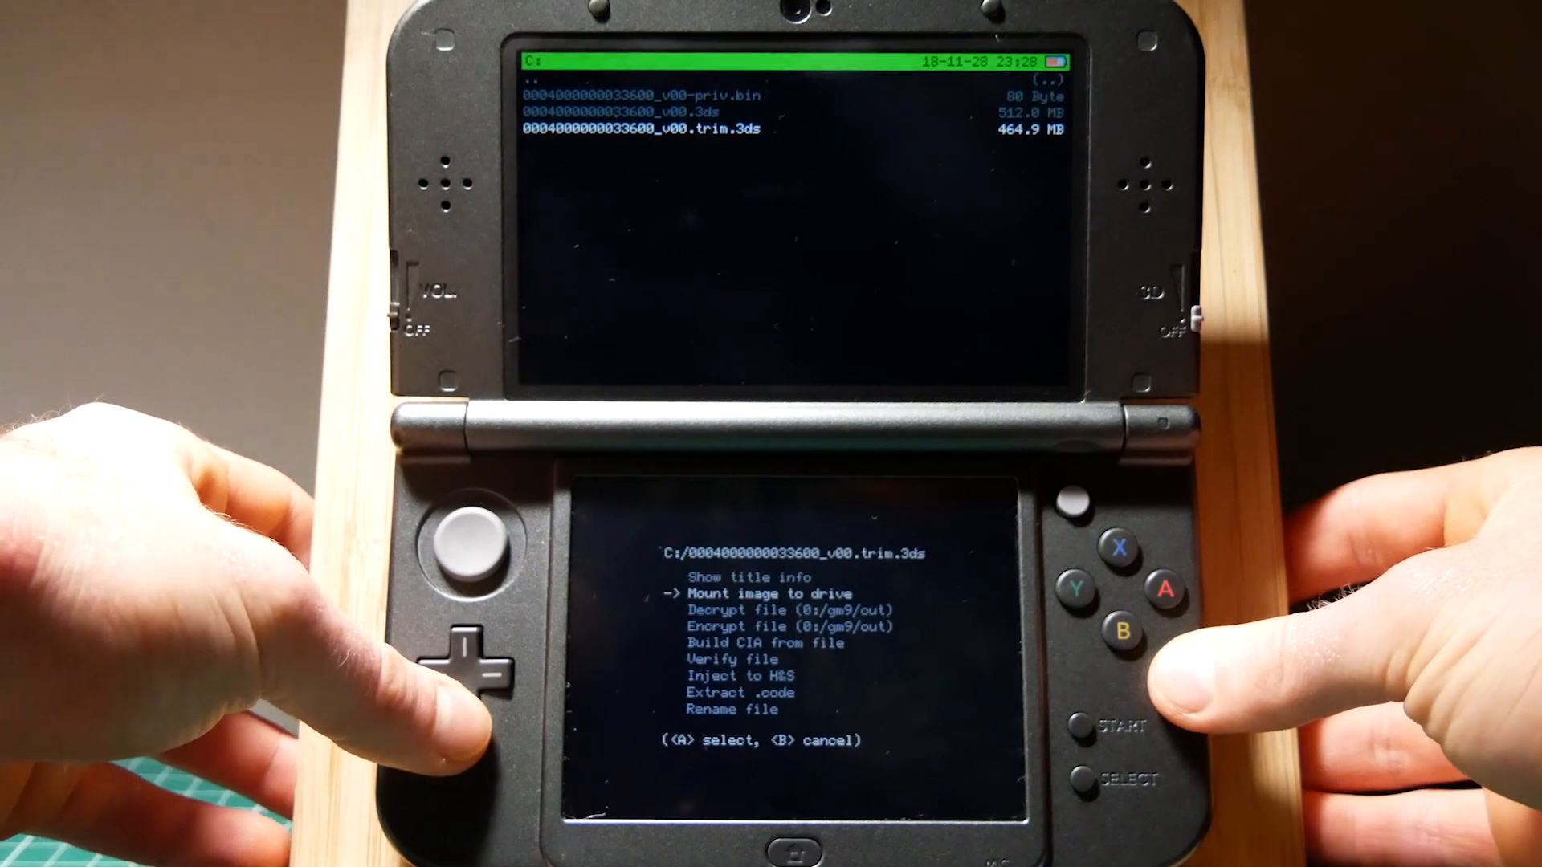
Highlight 'Decrypt file (0:/gm9/out)' in the trimmed 464.9 MB image's file options menu.
key("Down")
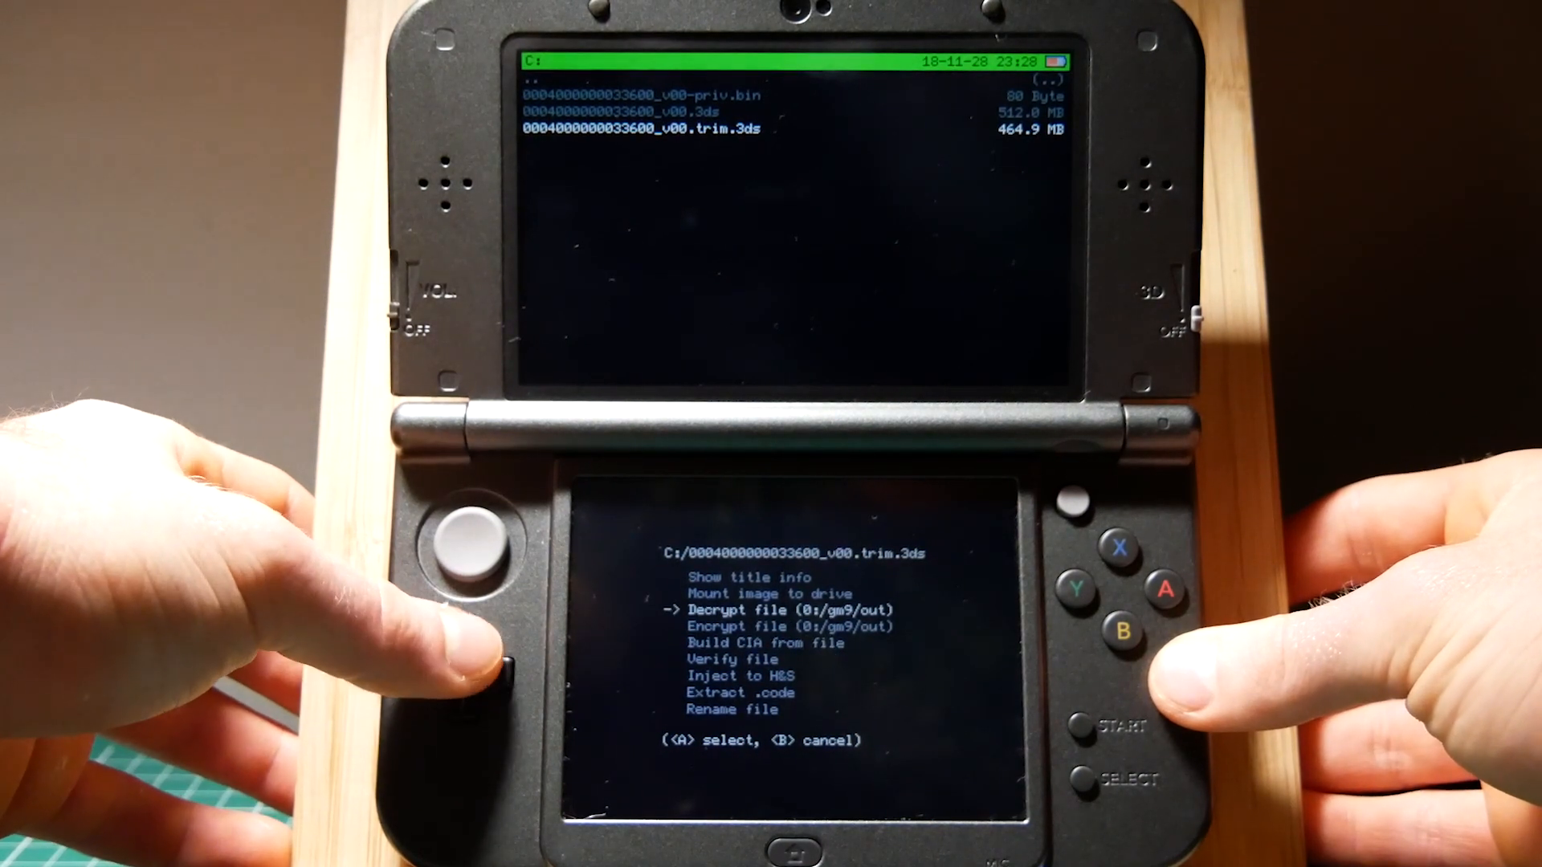